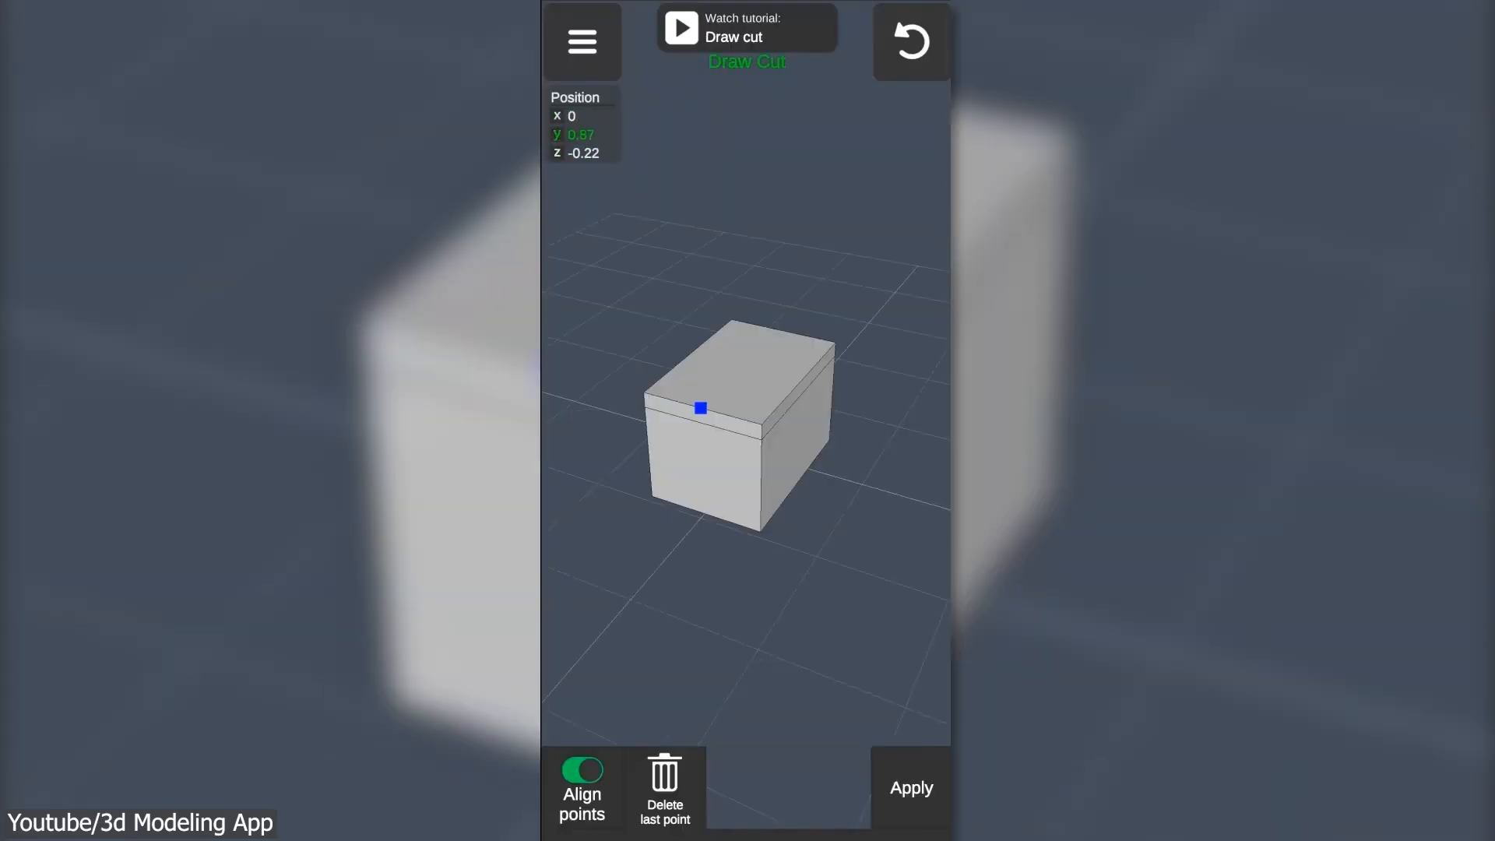
Step: Draw a cut line on the box, select the bench edge loop, and choose a mode from the main menu
click(907, 787)
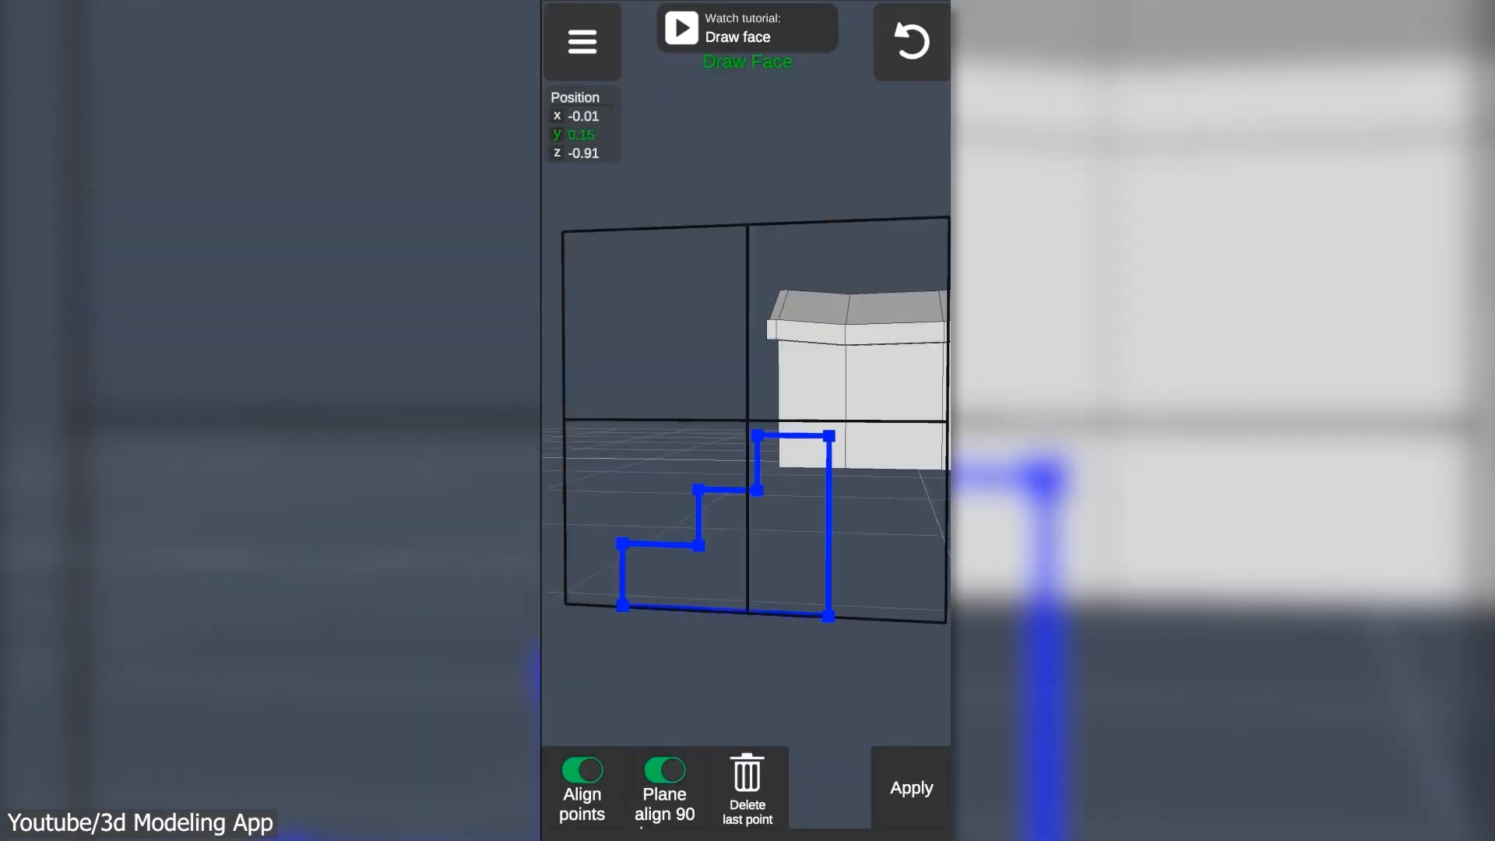
click(908, 788)
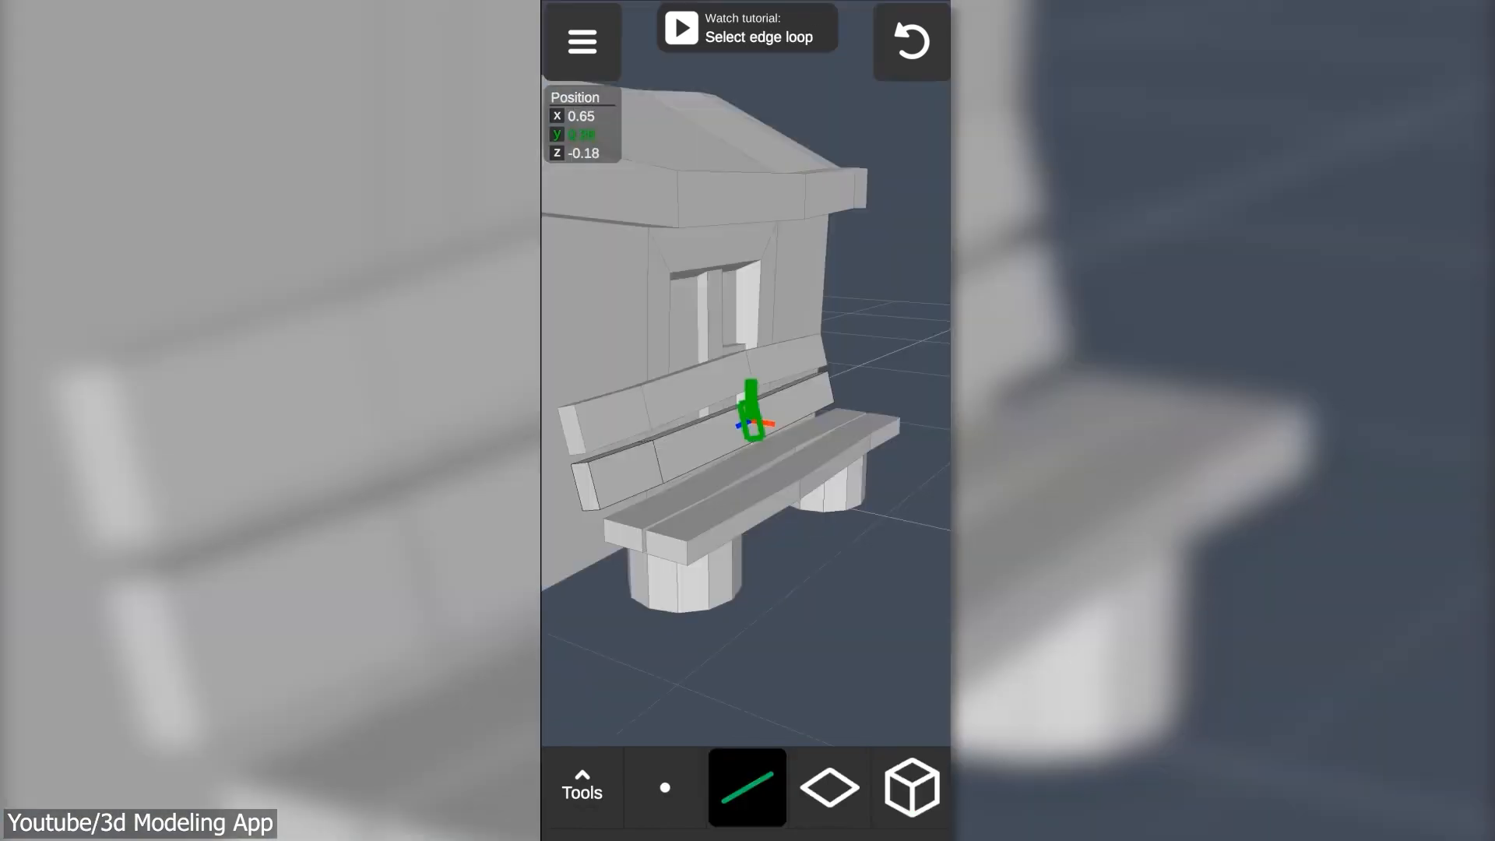
click(581, 41)
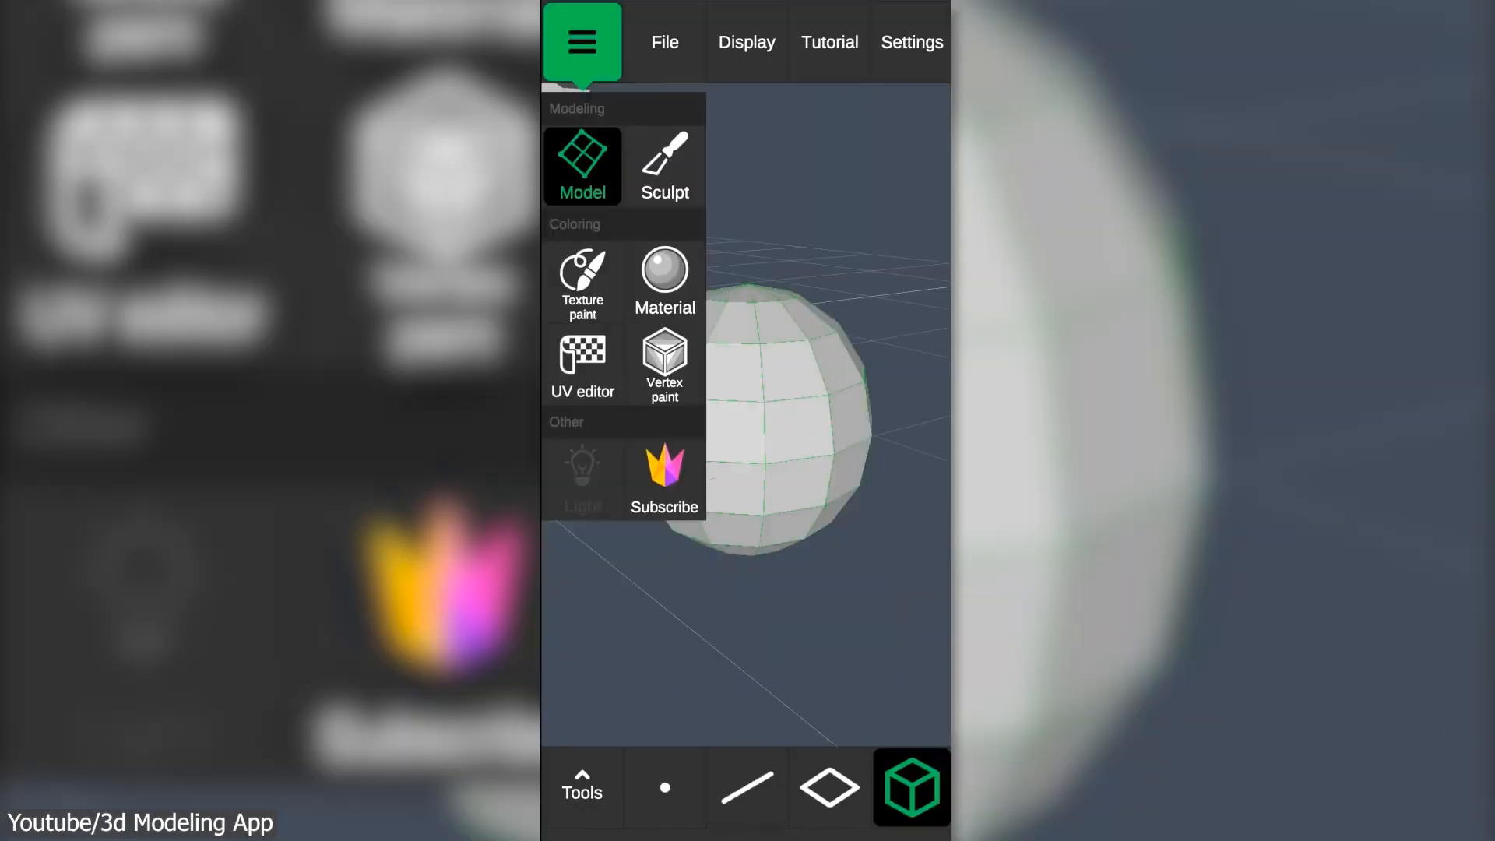
click(581, 282)
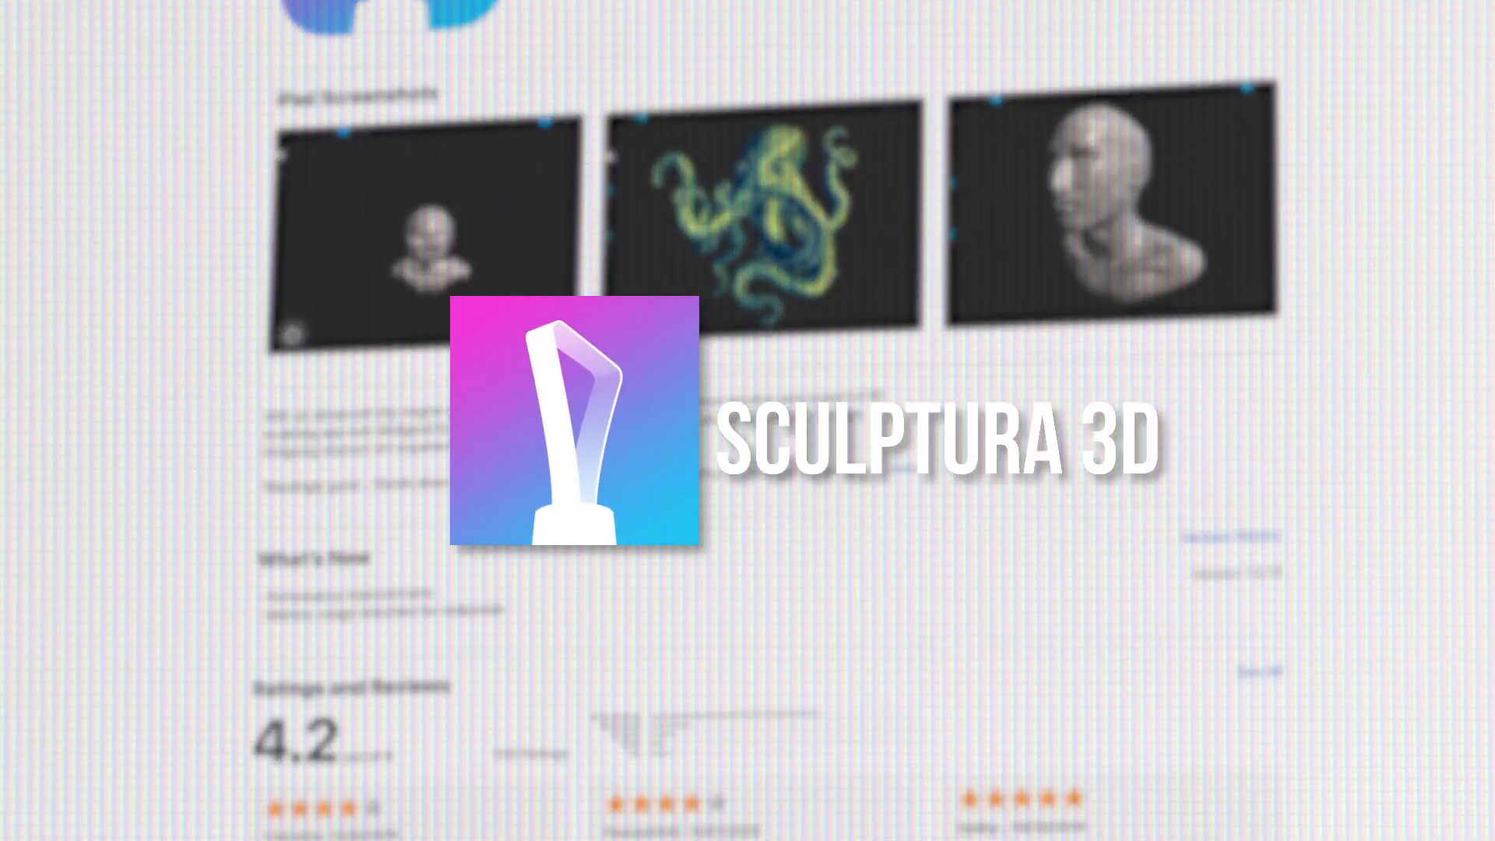
Step: Scroll through the Sculptura 3D App Store listing to its screenshots and 4.2 rating
scroll(down, 3)
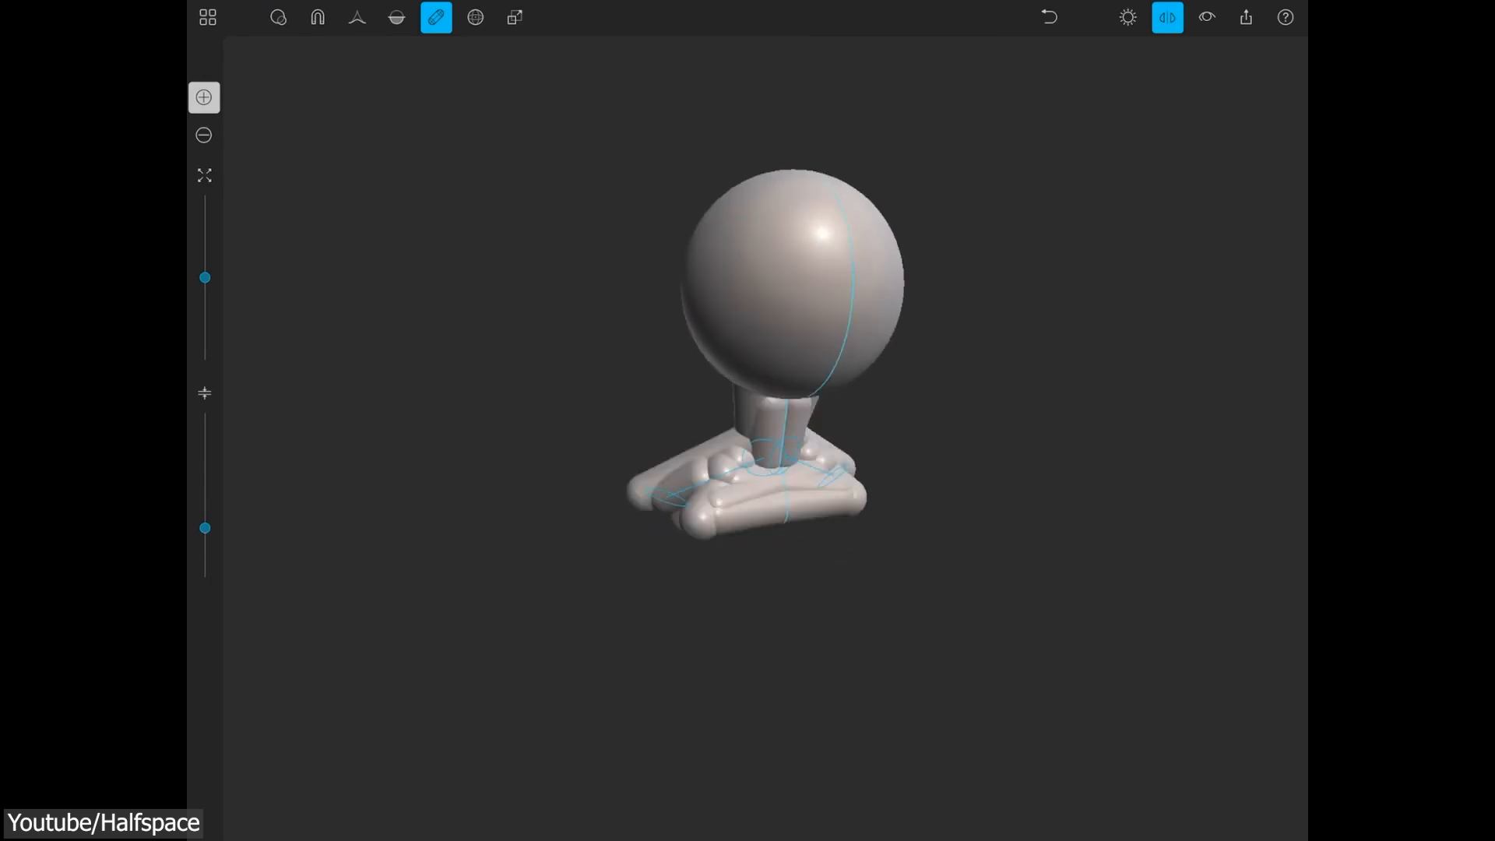
Step: Rough out the head's overall form from the sphere, switching between the Draw, Clay and Move brushes
click(355, 17)
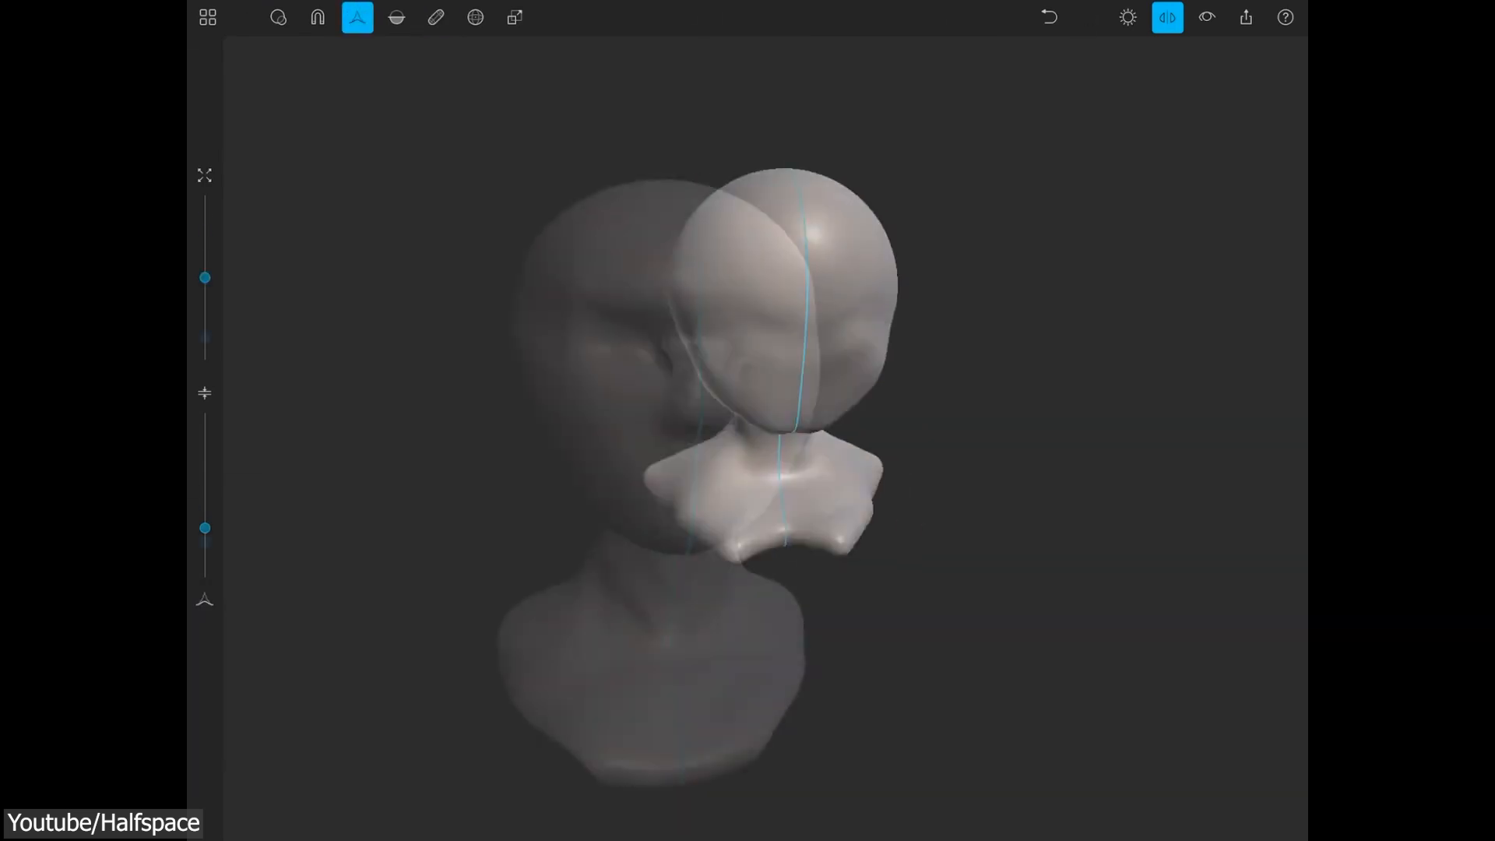
click(434, 18)
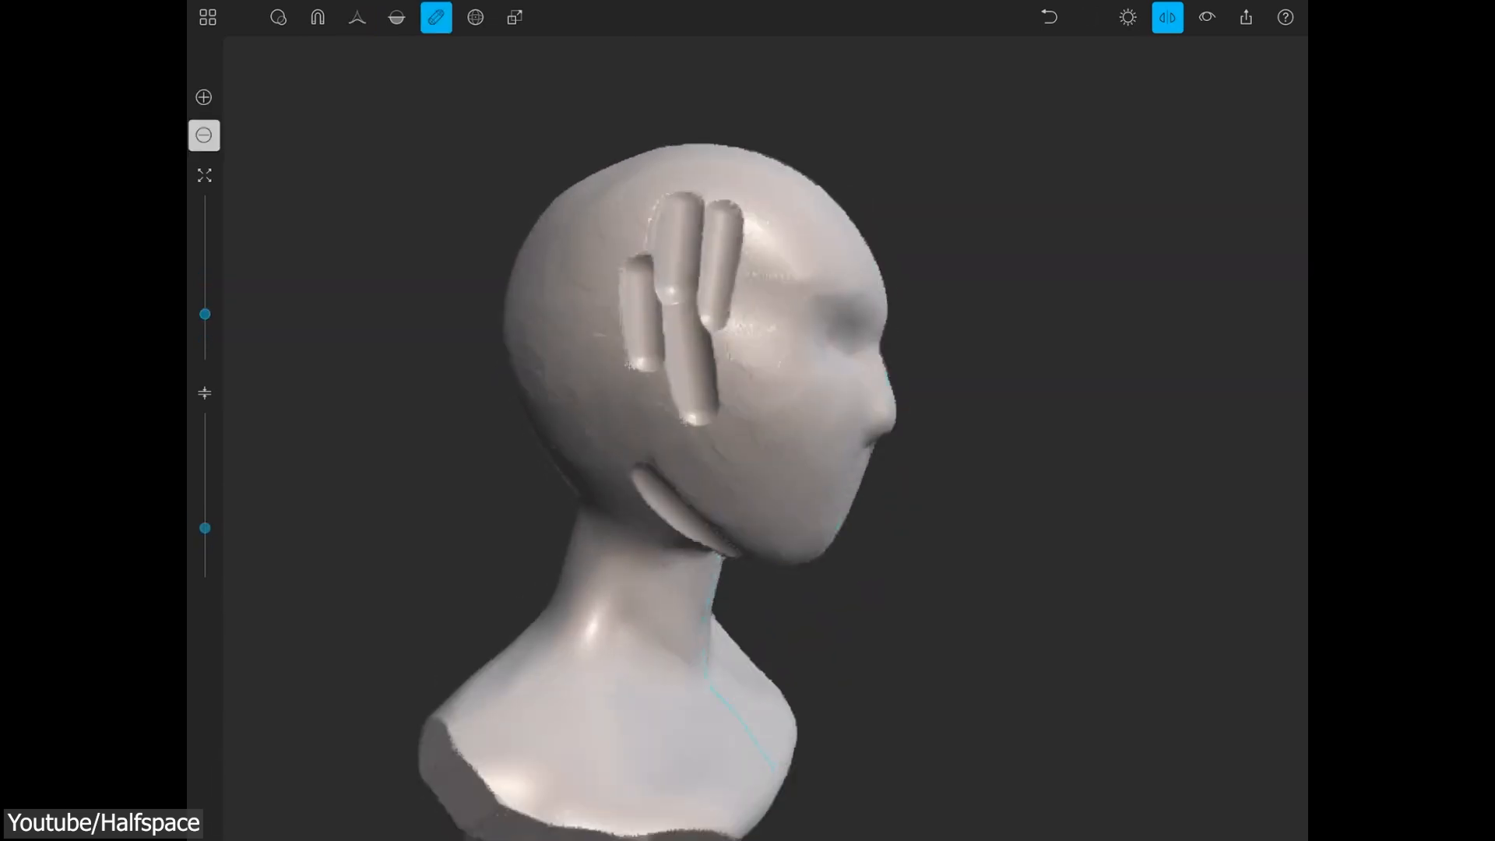
click(318, 17)
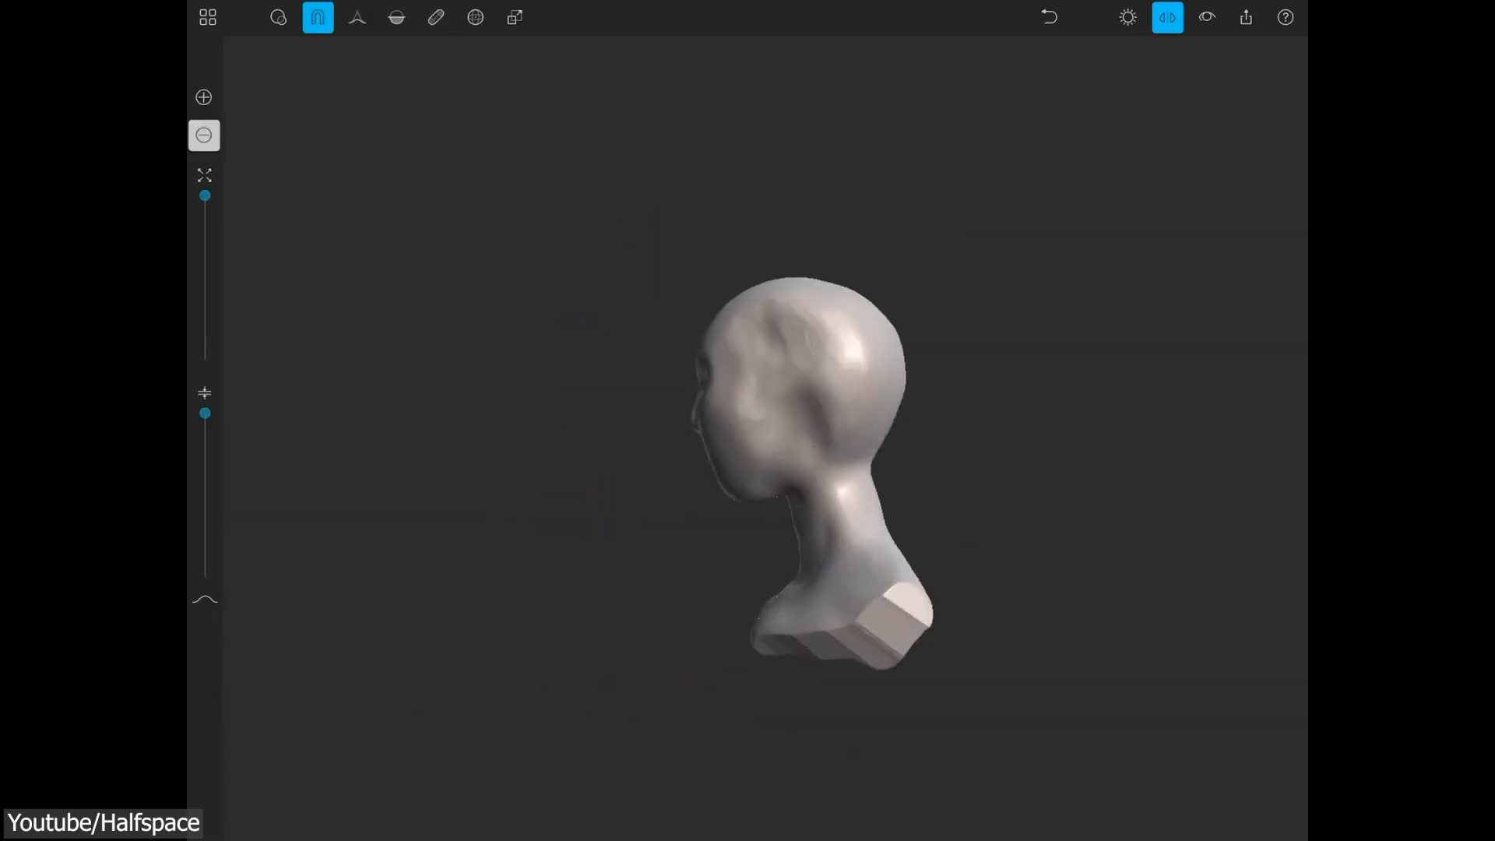
click(436, 17)
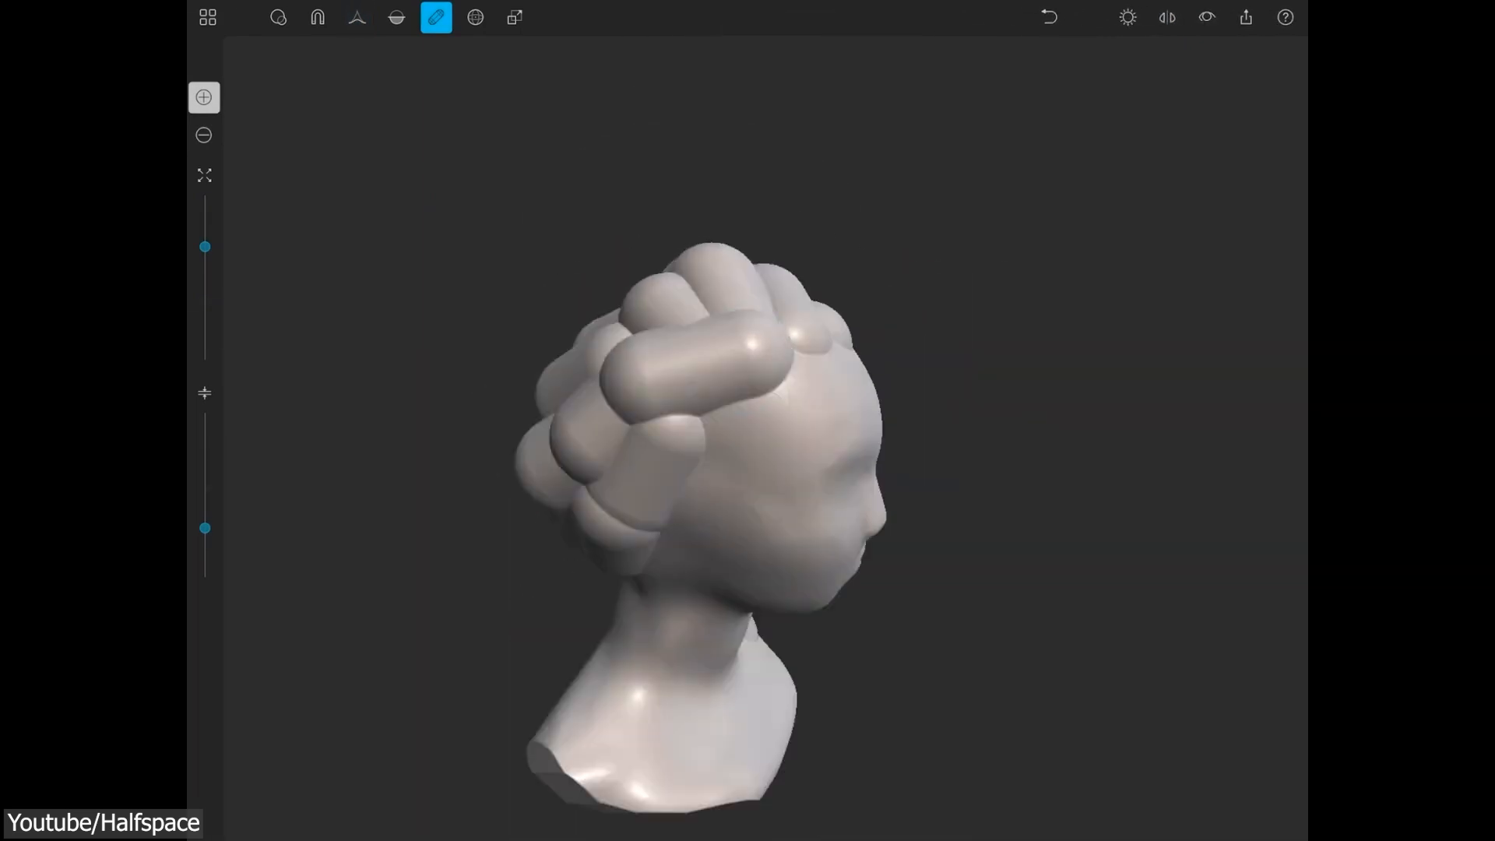
click(356, 17)
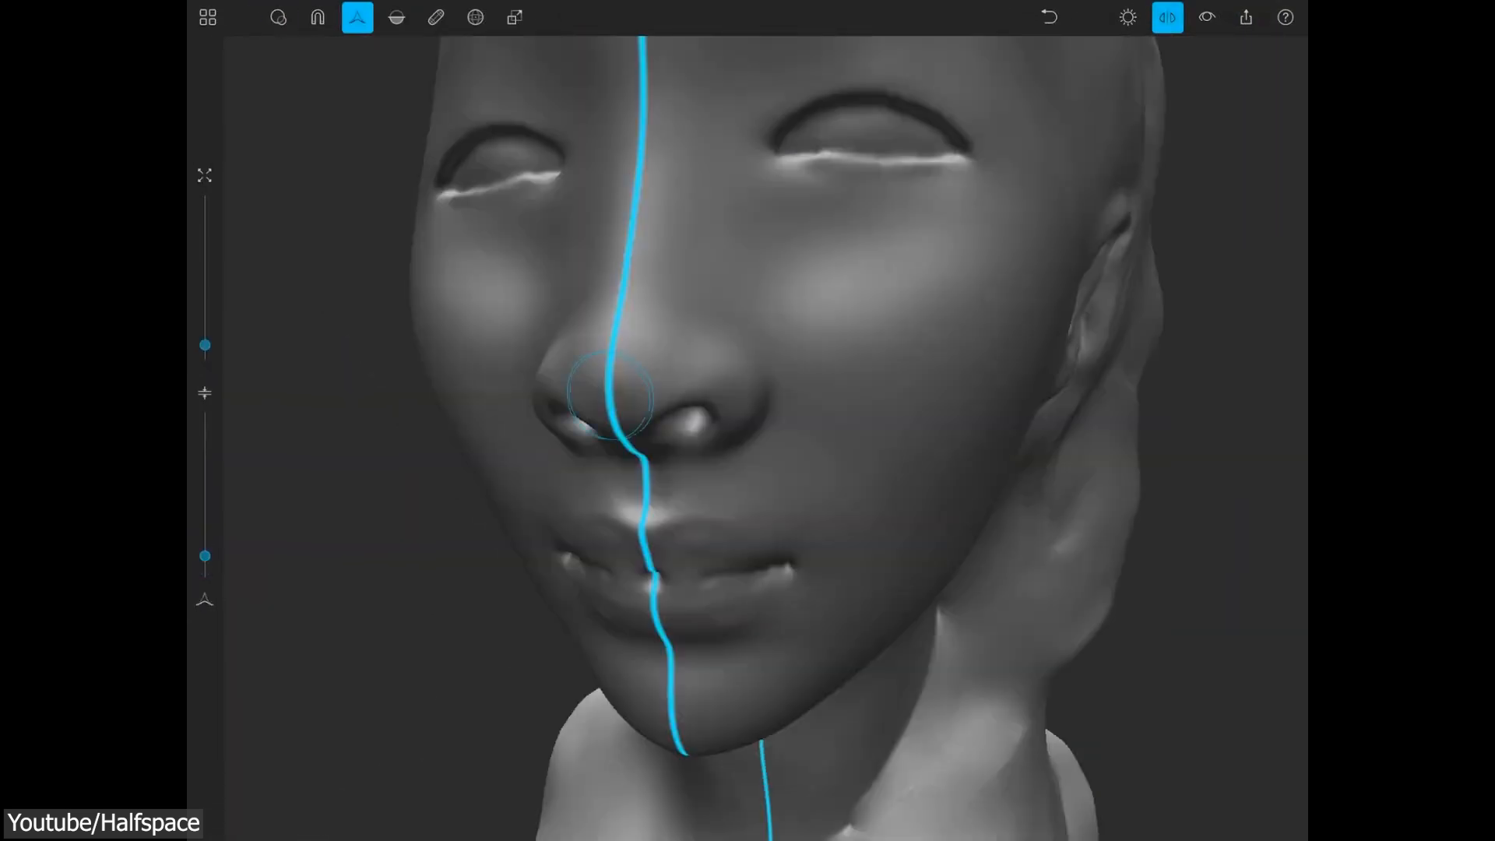
Step: Refine the eyes, nose, lips and ears with the Pinch and Draw brushes under symmetry
click(278, 17)
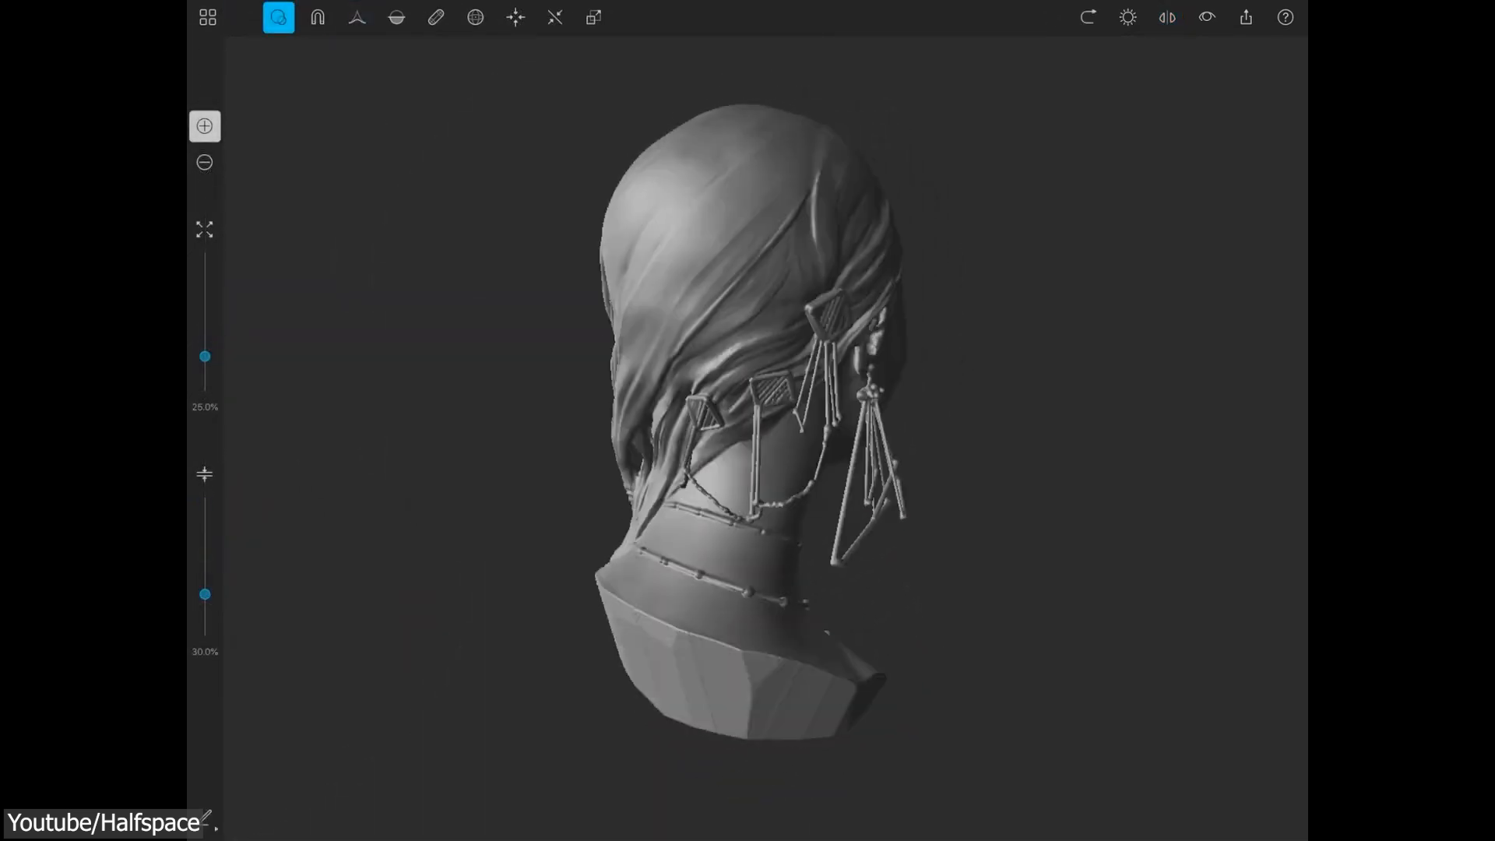
click(355, 18)
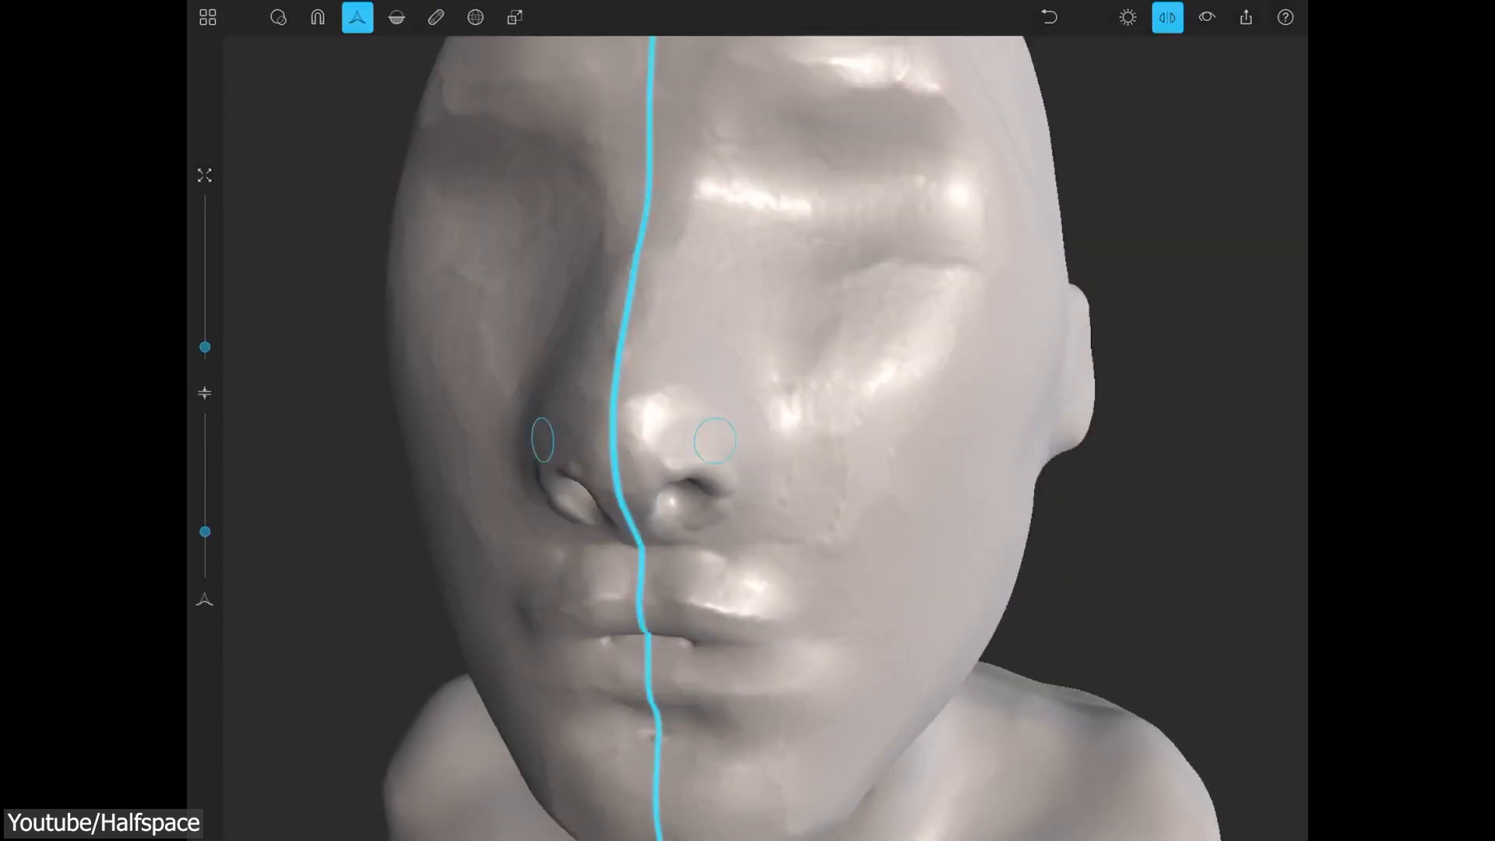
click(316, 17)
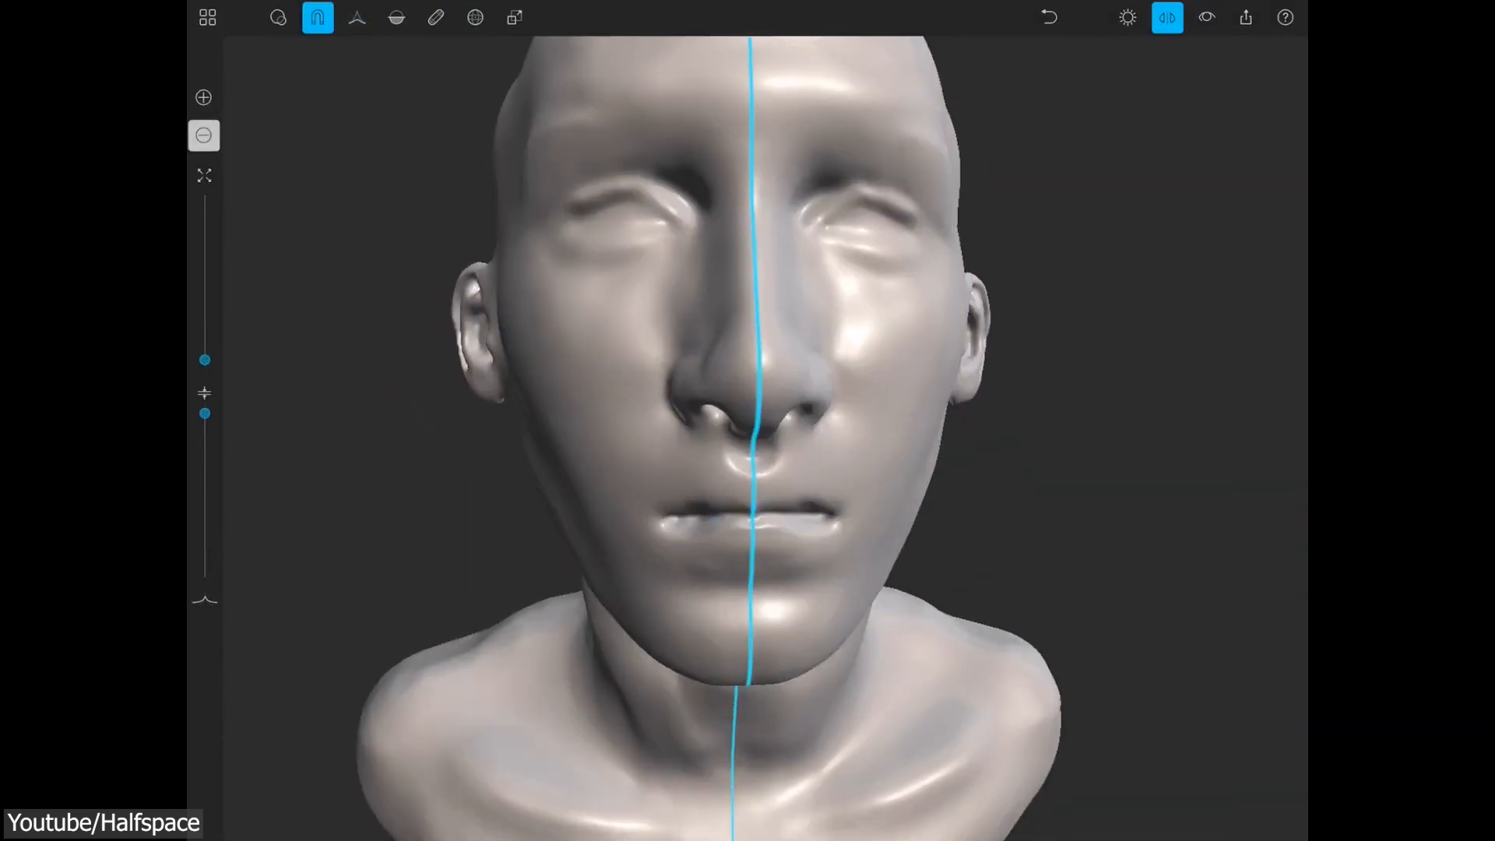
click(355, 17)
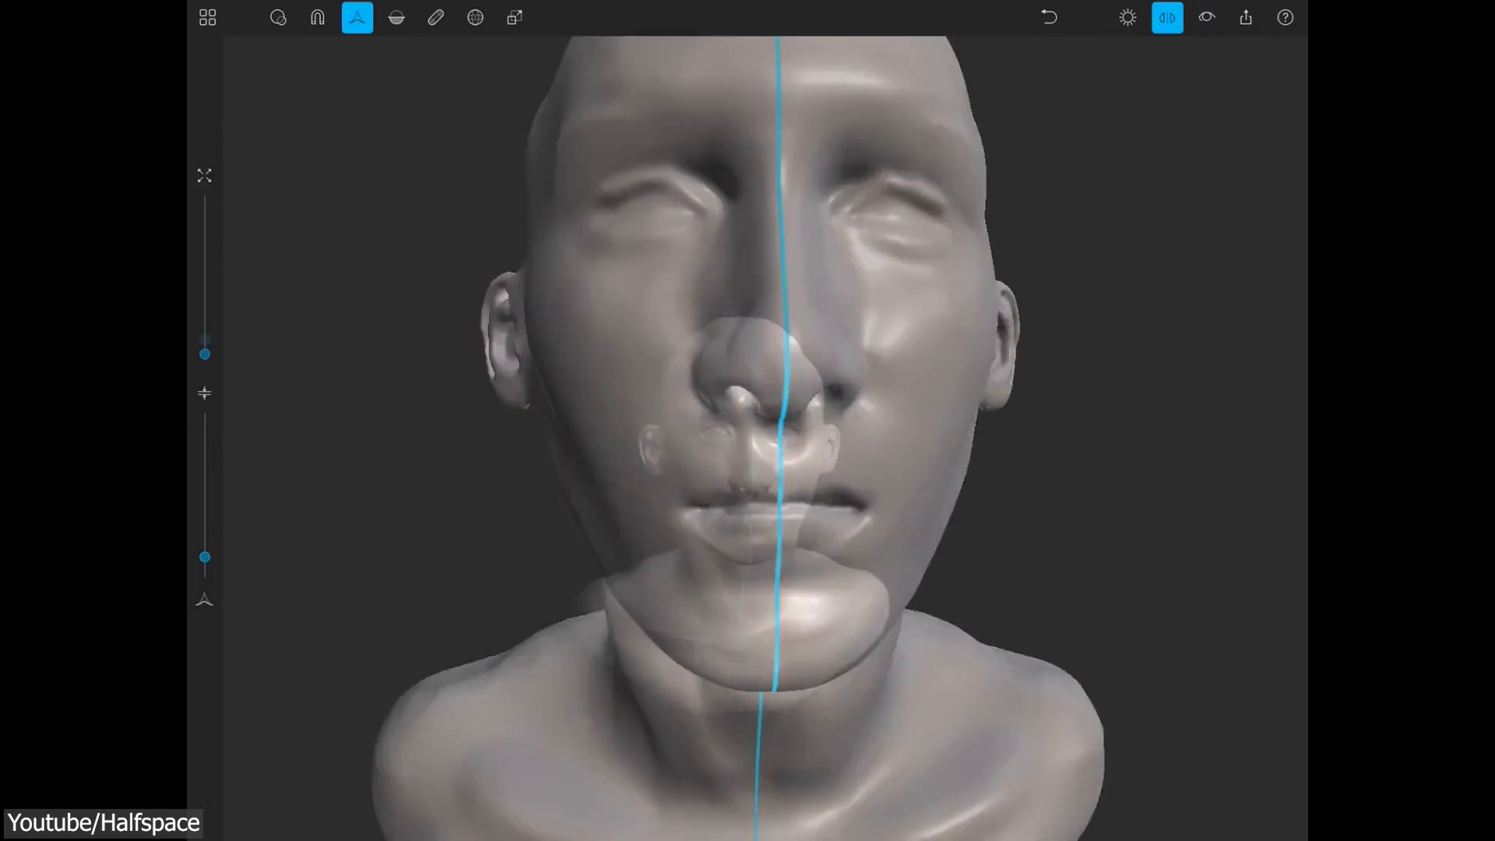
click(317, 17)
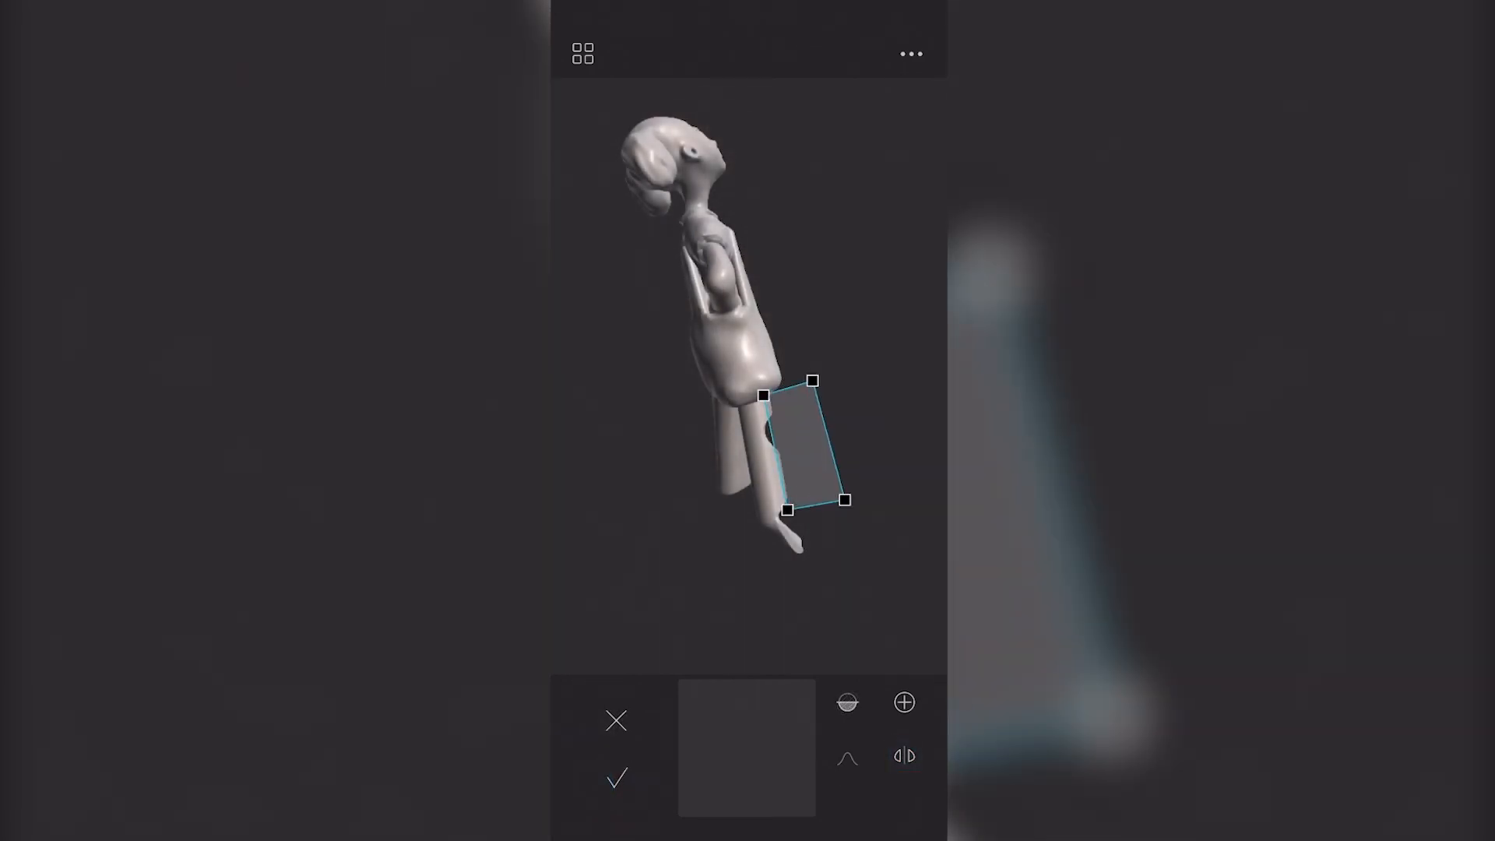
Step: Apply the box shape placed over the figure's legs with the checkmark
click(616, 778)
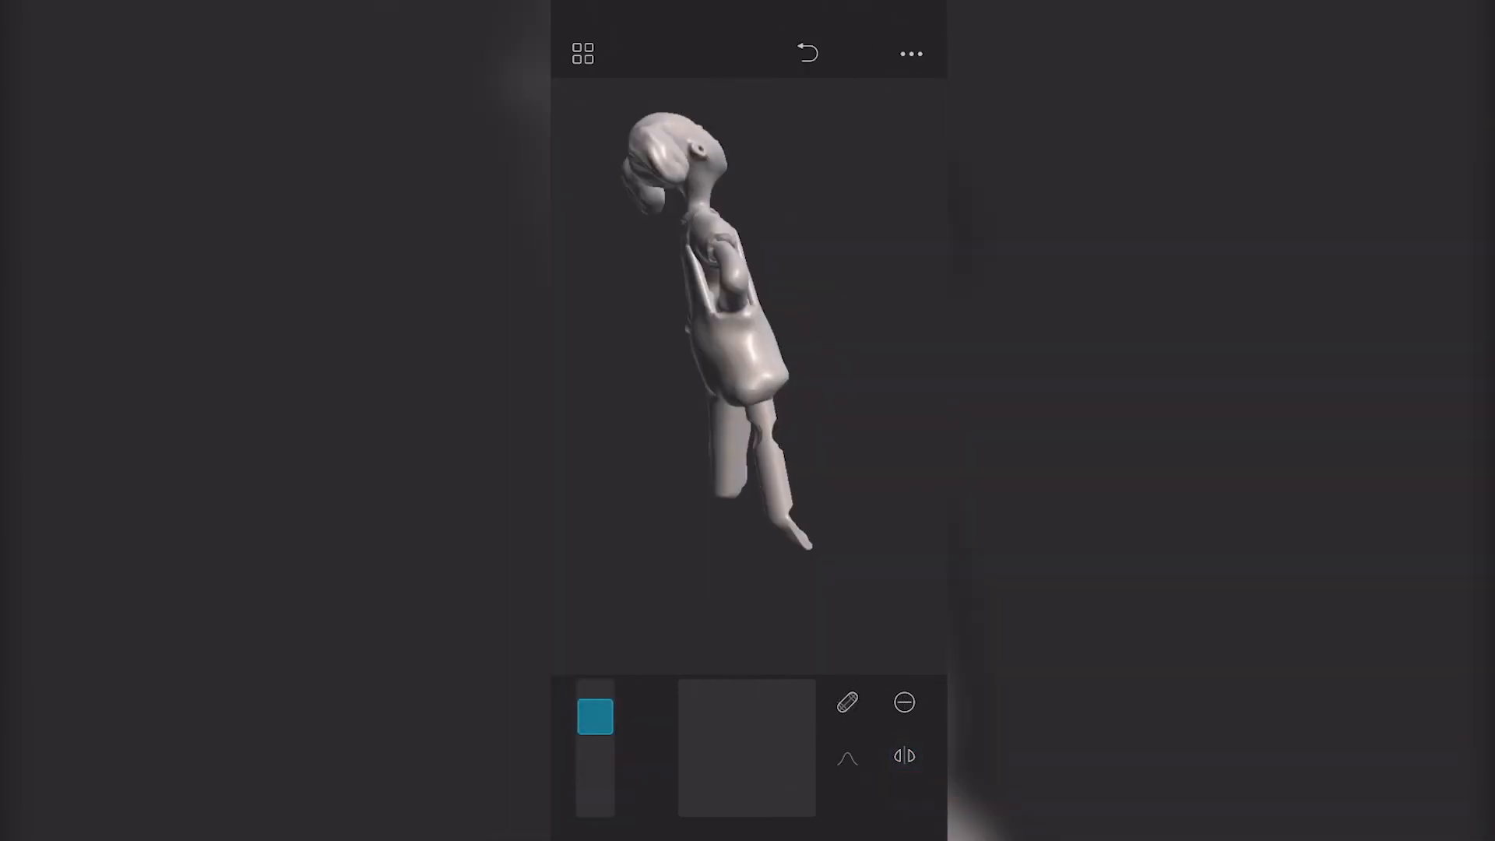